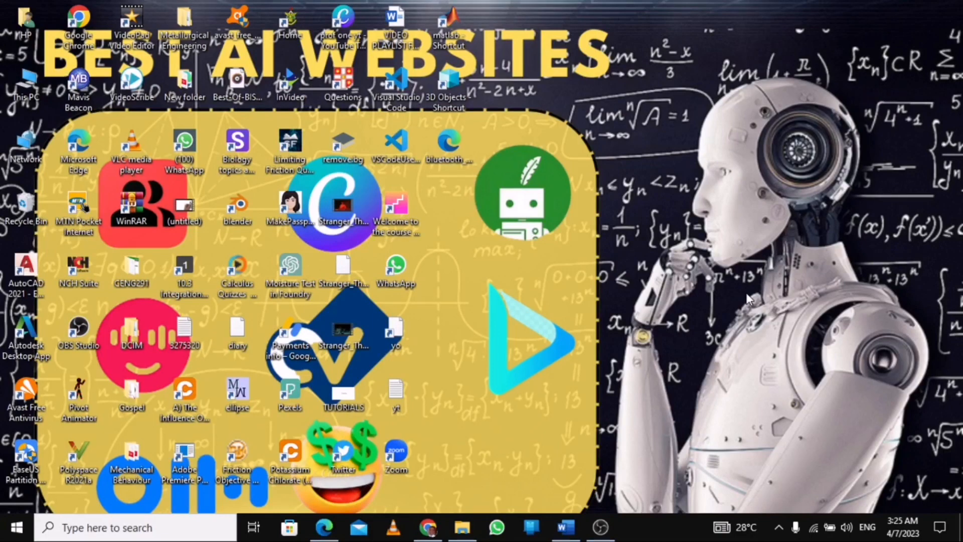
mouse_move(754, 297)
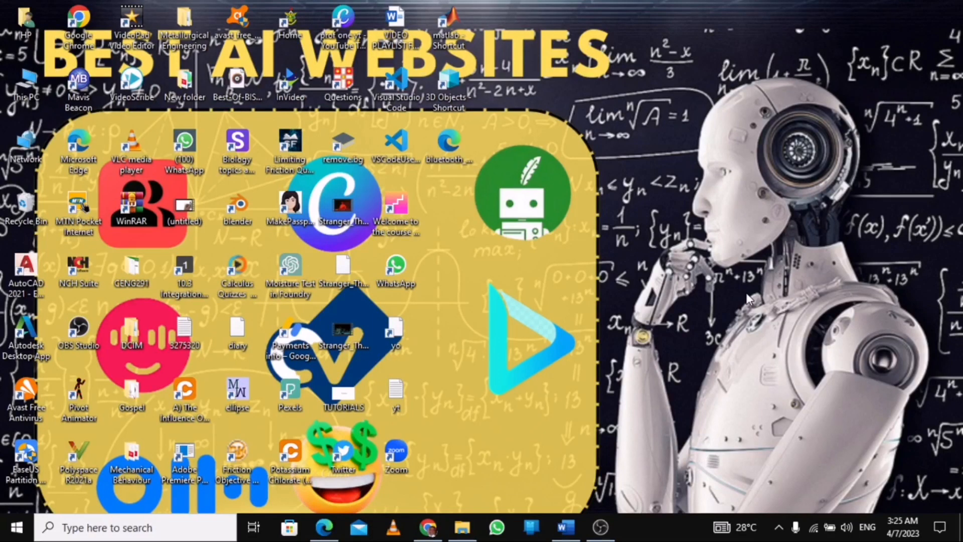
mouse_move(587, 347)
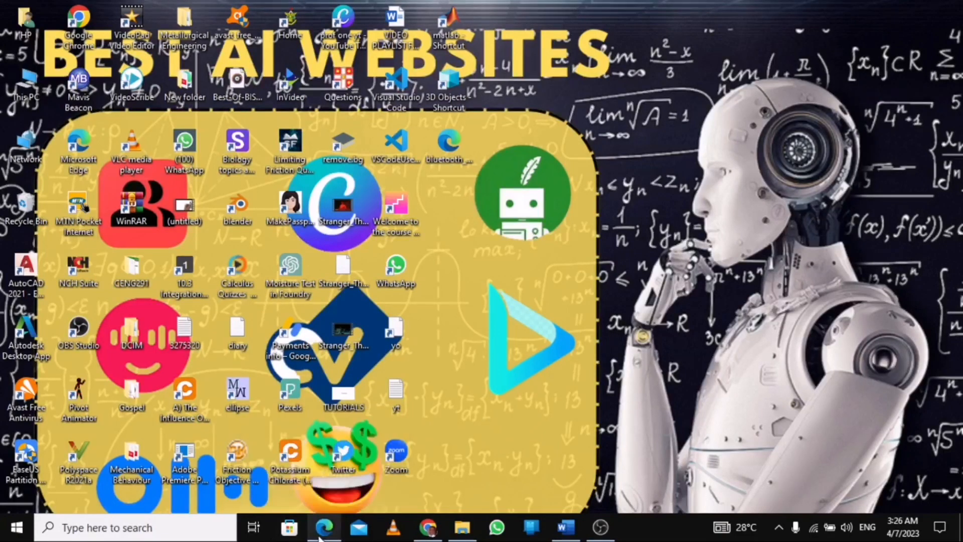
Bring the geology PDF's Types of seismic waves slide (page 31) into view in Edge
left_click(324, 527)
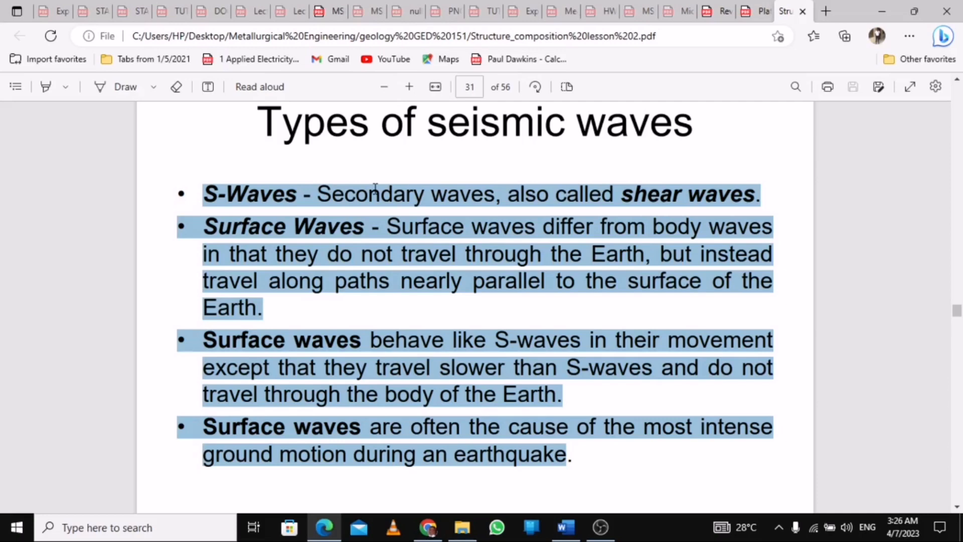
mouse_move(267, 189)
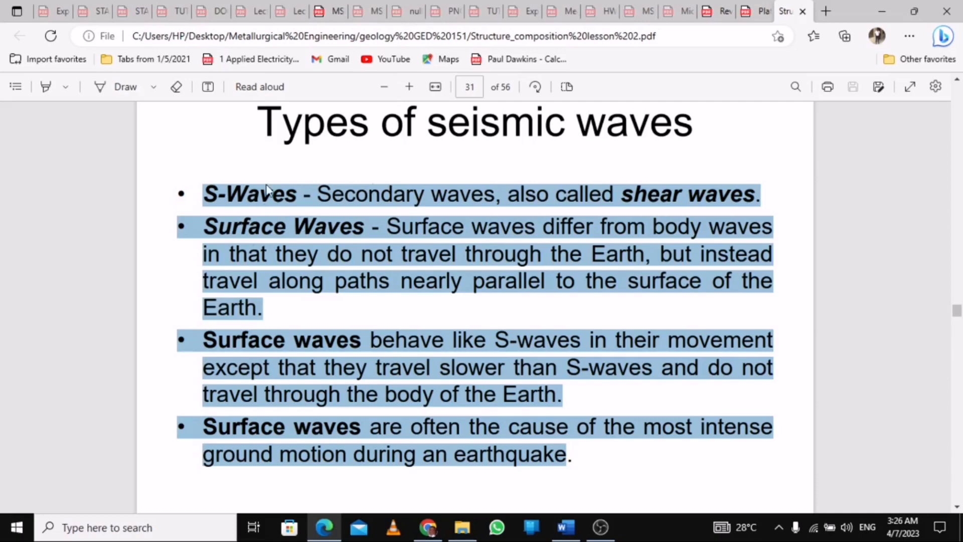
mouse_move(302, 246)
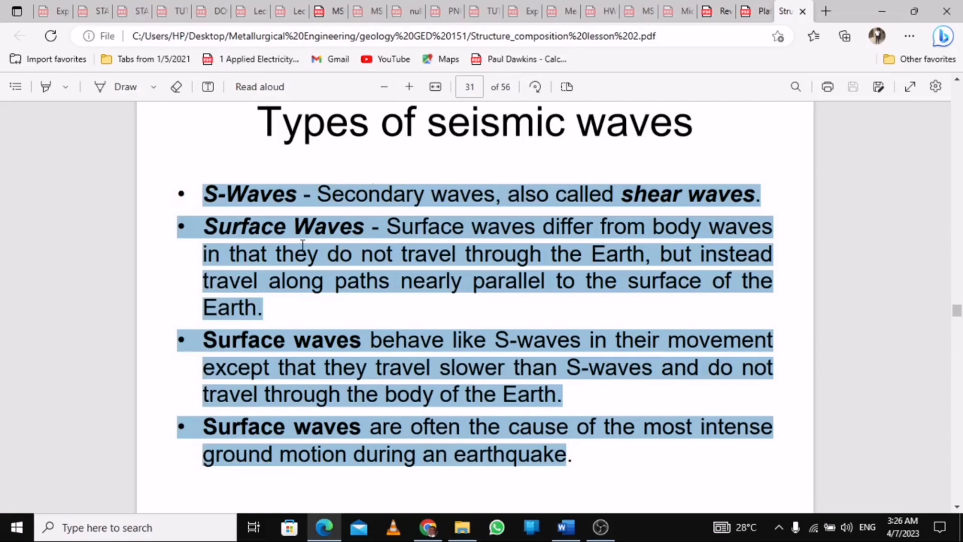
mouse_move(564, 527)
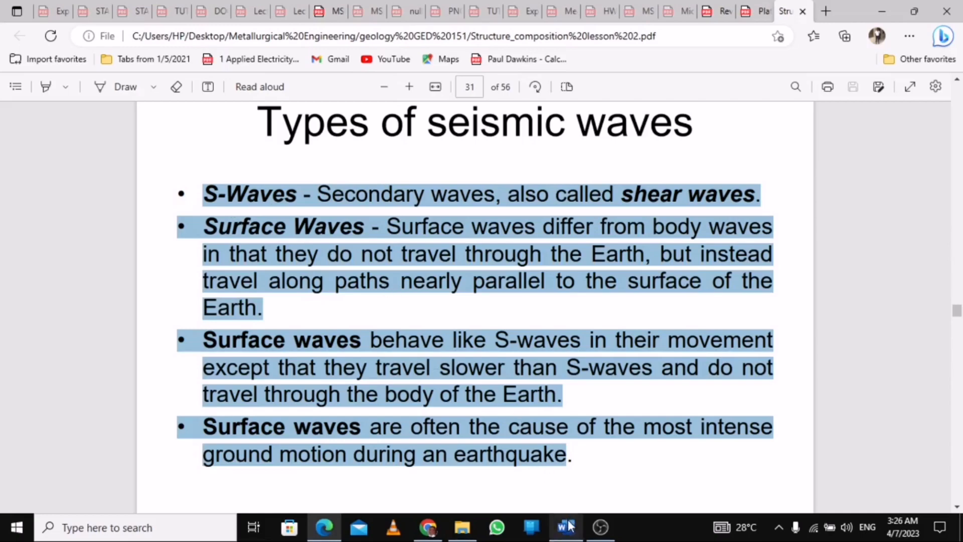
Paste the slide bullets into Document1 as one paragraph, copy it, and switch to the ChatGPT chat
left_click(565, 527)
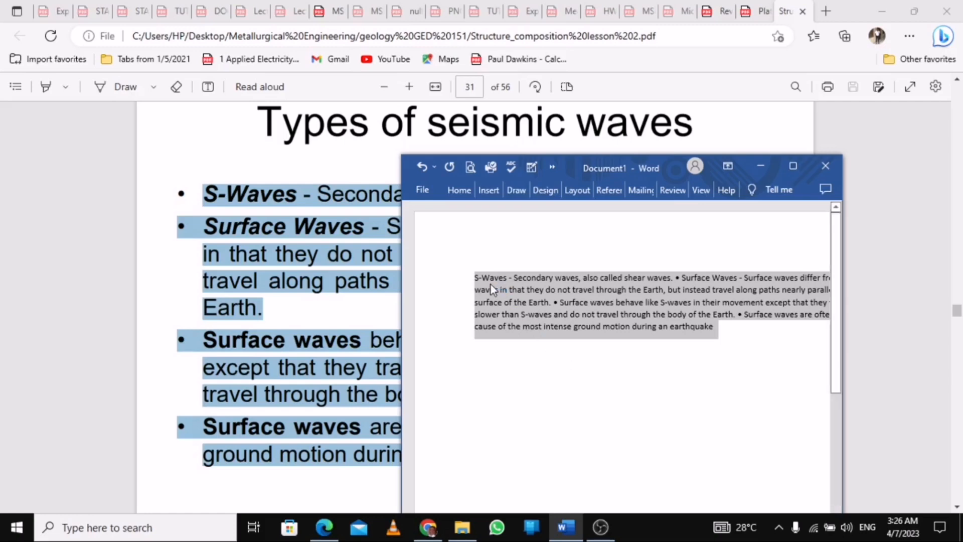
left_click(476, 277)
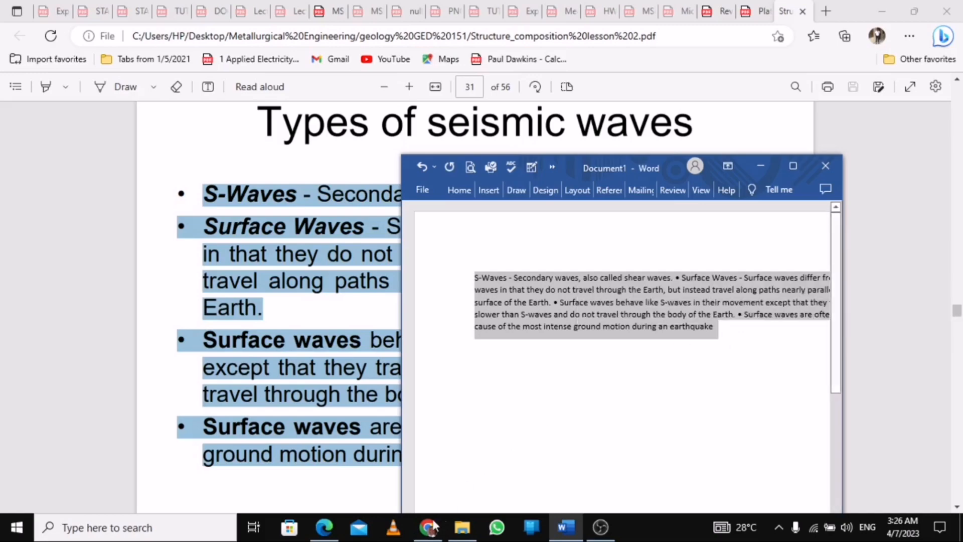
left_click(428, 528)
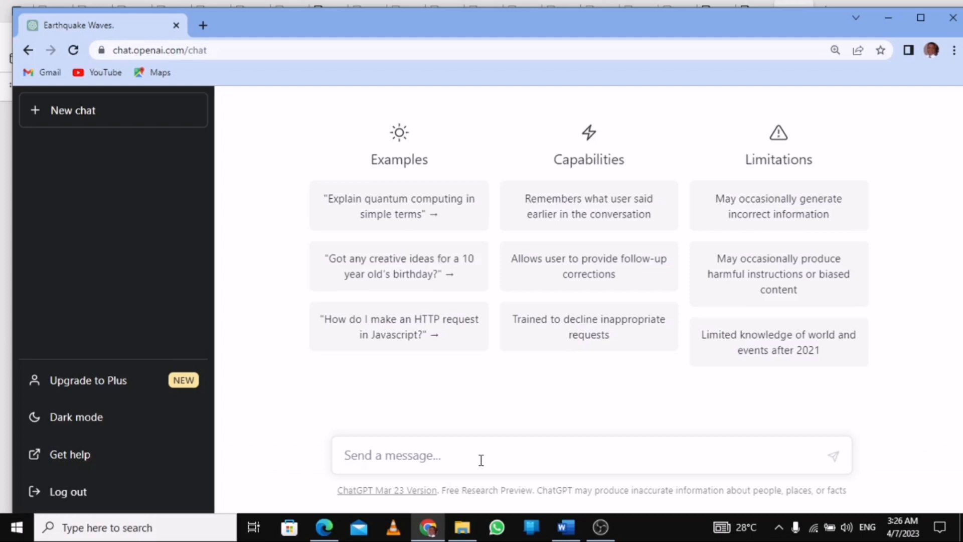
Send the prompt 'set multiple choice on this' with the pasted seismic wave text
type("s")
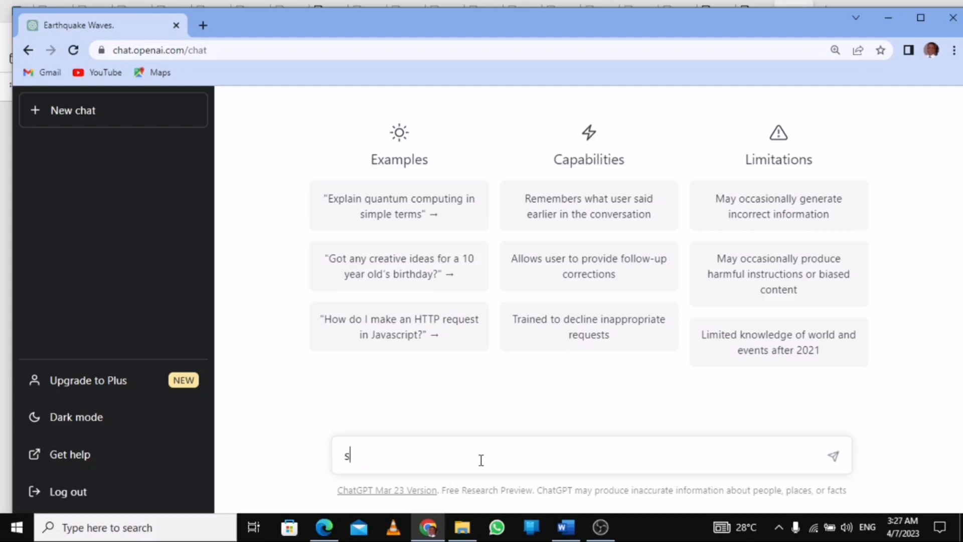
type("et")
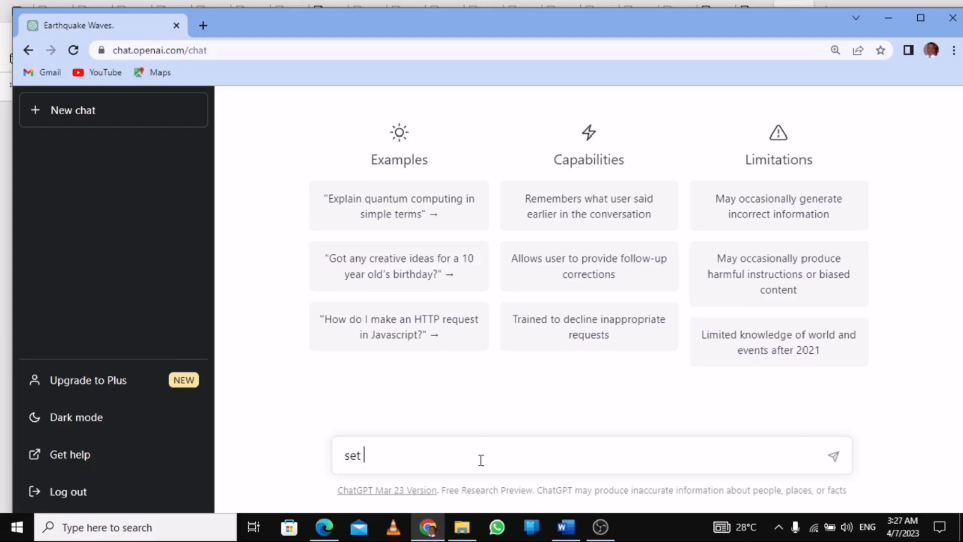
type("multi")
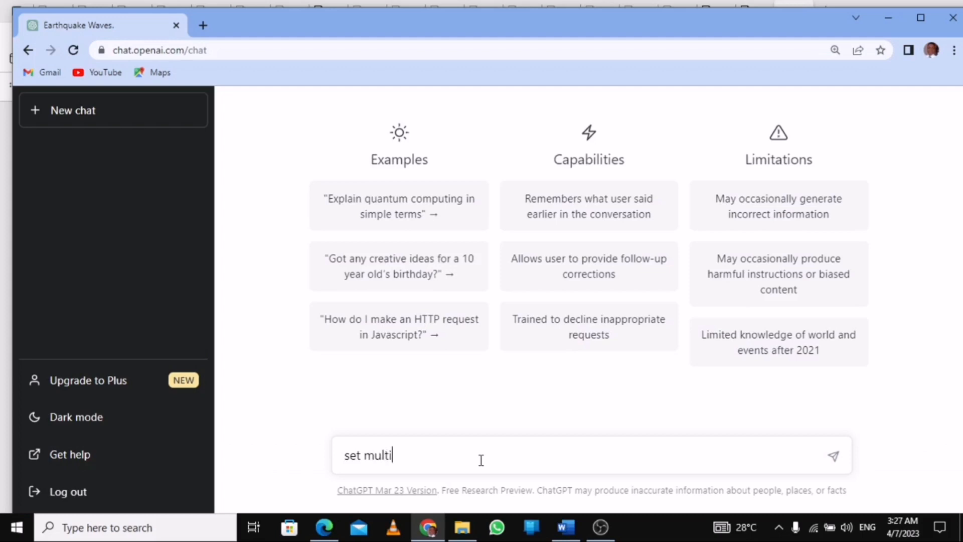
type("ple")
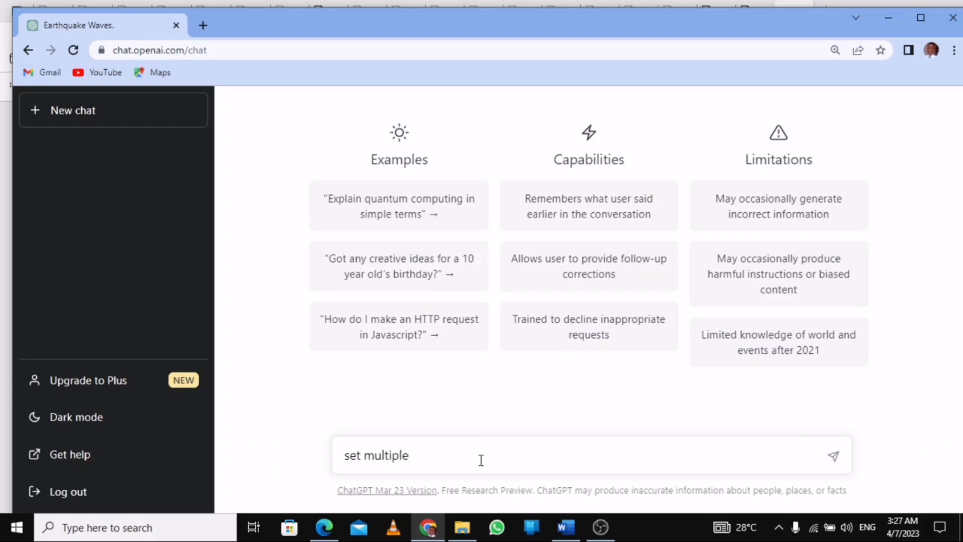
type("choi")
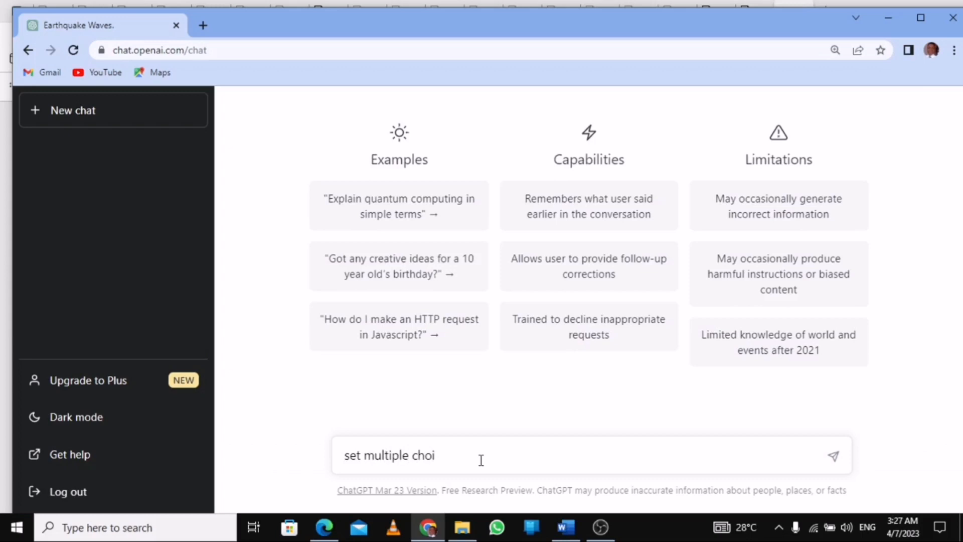
type("ce on")
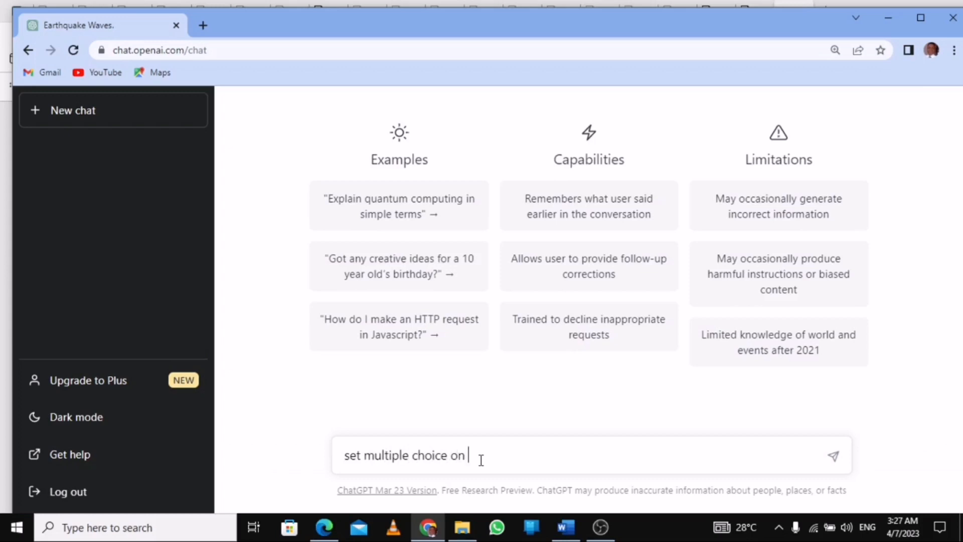
type("this")
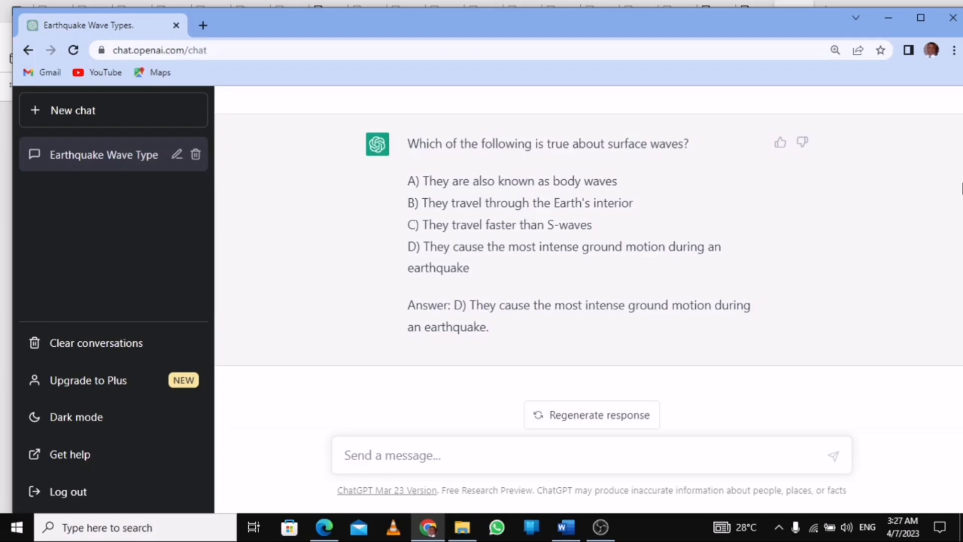
Resubmit the prompt asking for 20 multiple-choice questions on the slide text and review the answers
scroll("up", 3)
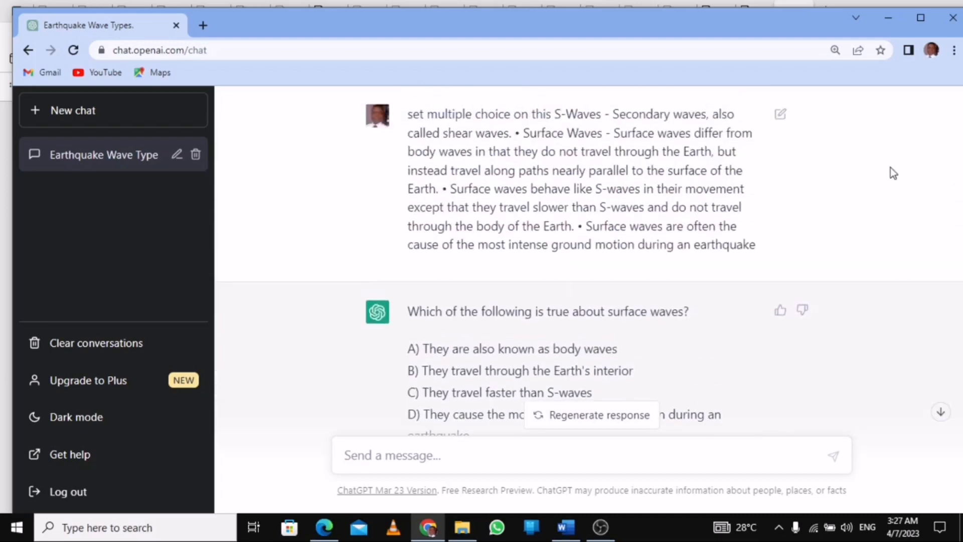
mouse_move(624, 132)
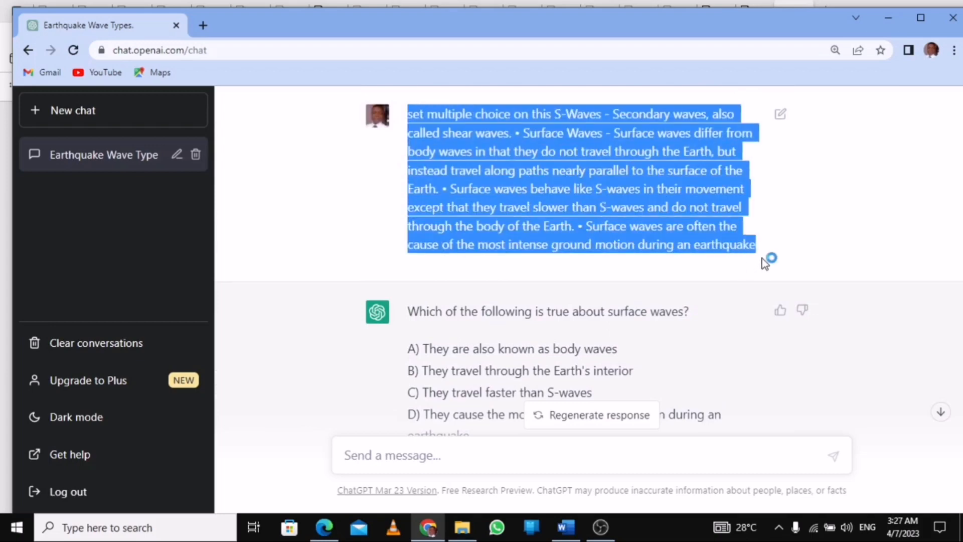
mouse_move(622, 436)
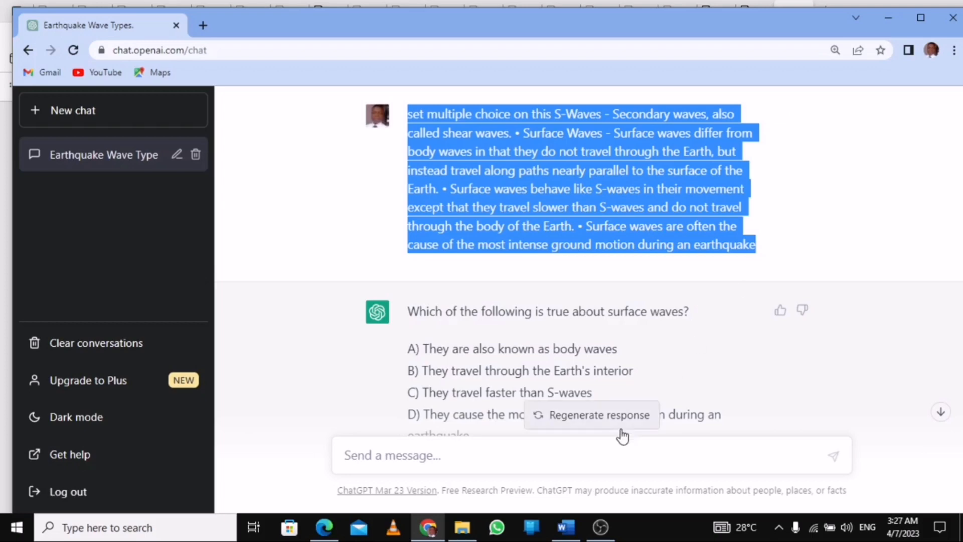
left_click(590, 454)
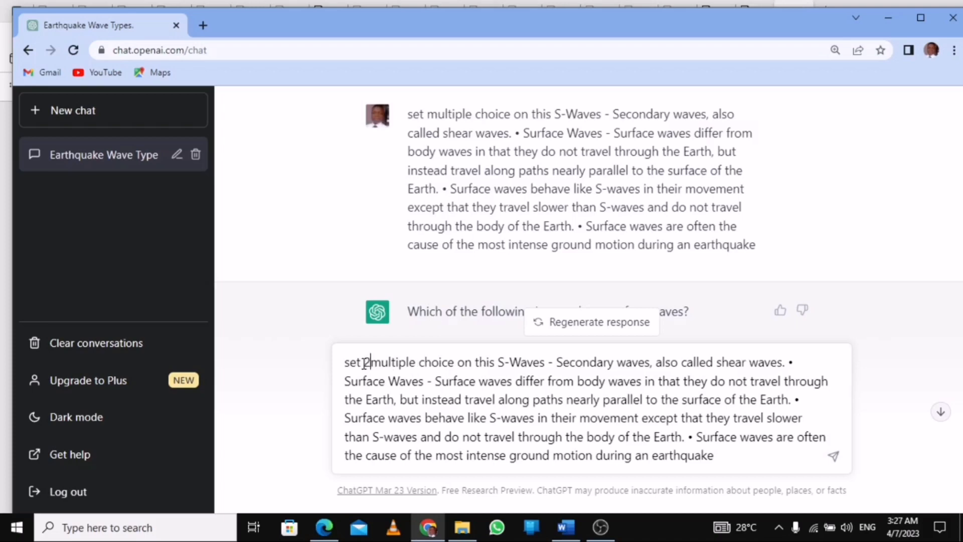
type("20")
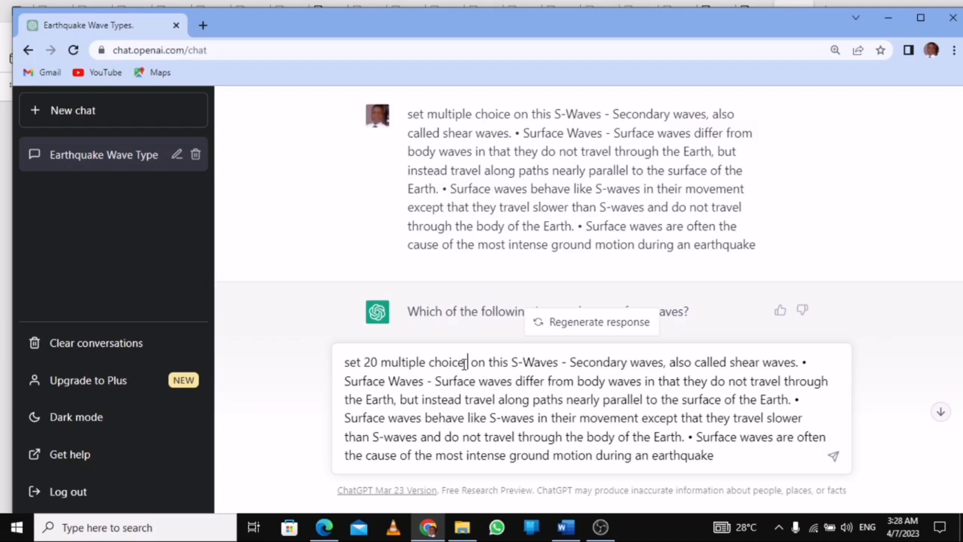
type("que")
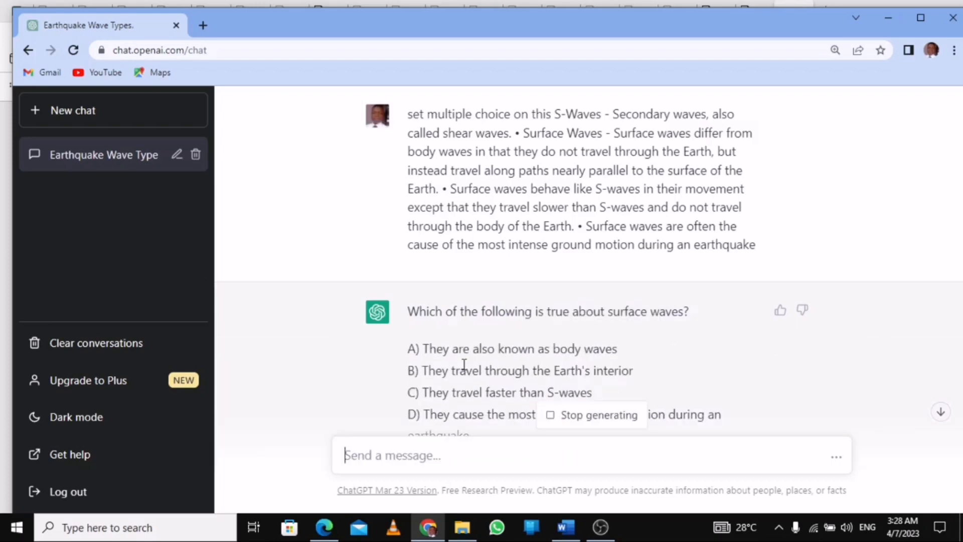
mouse_move(934, 419)
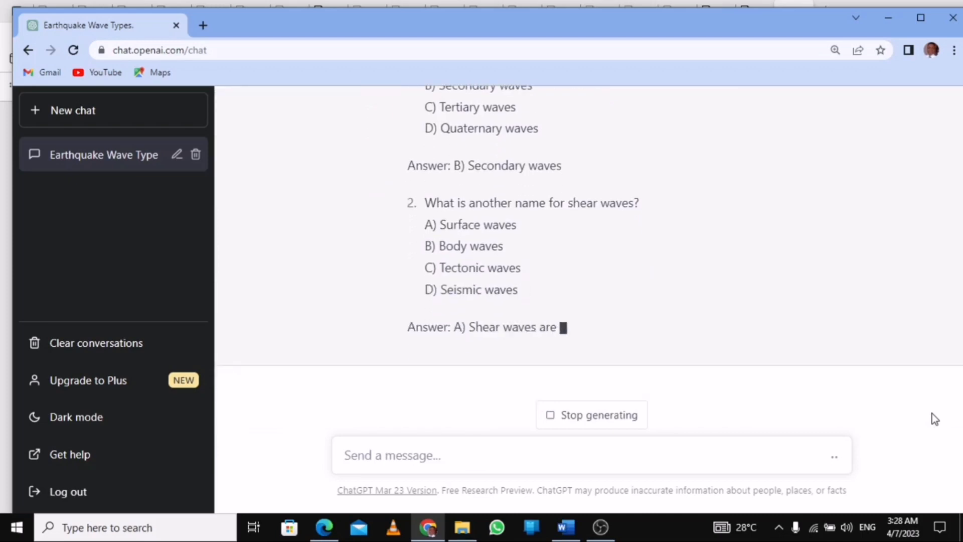
scroll("down", 3)
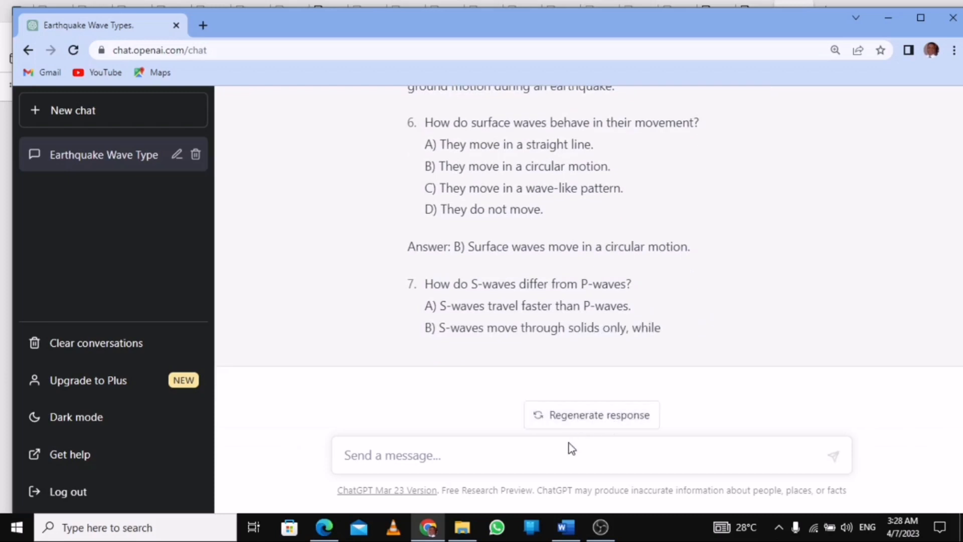
Edit the prompt to request '20 true or false questions' on the same text and send it
left_click(572, 455)
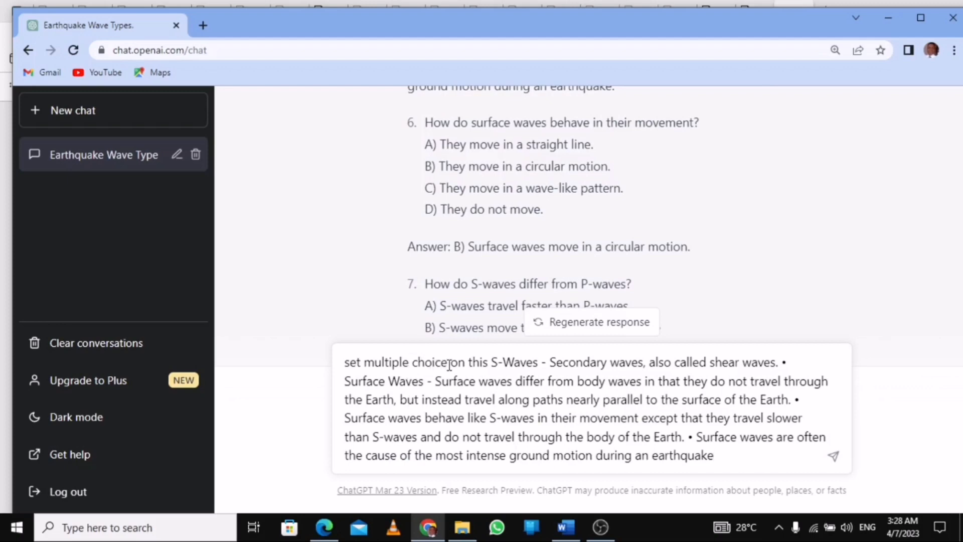
double_click(406, 362)
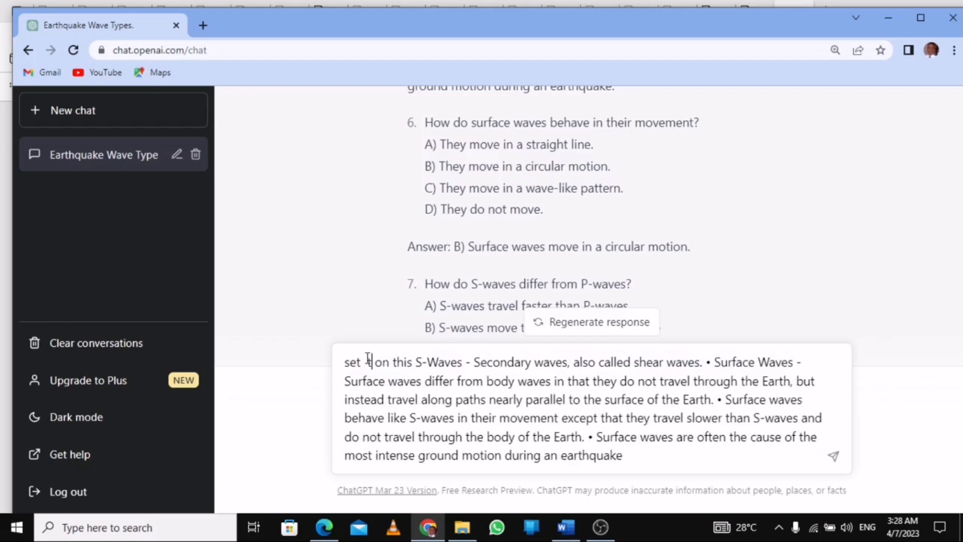
type("tru")
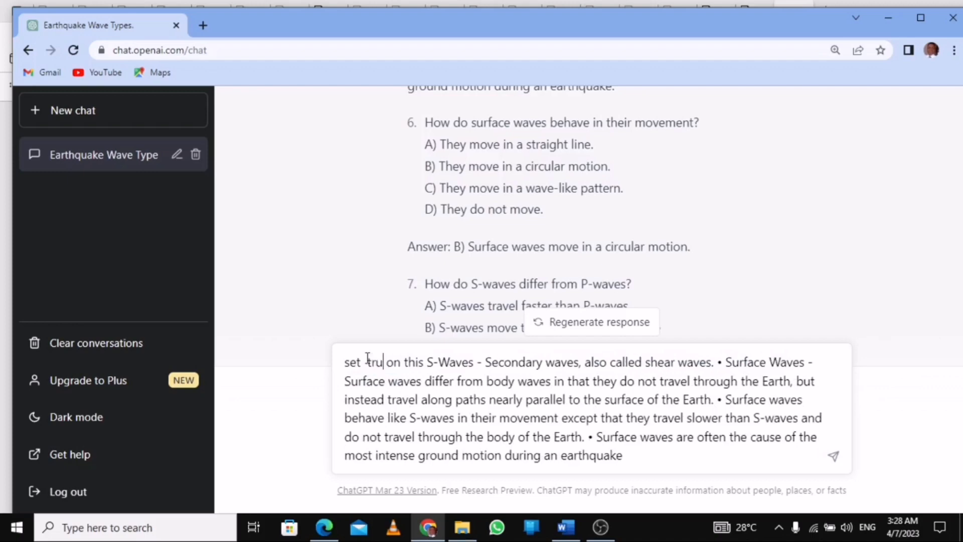
type("e or")
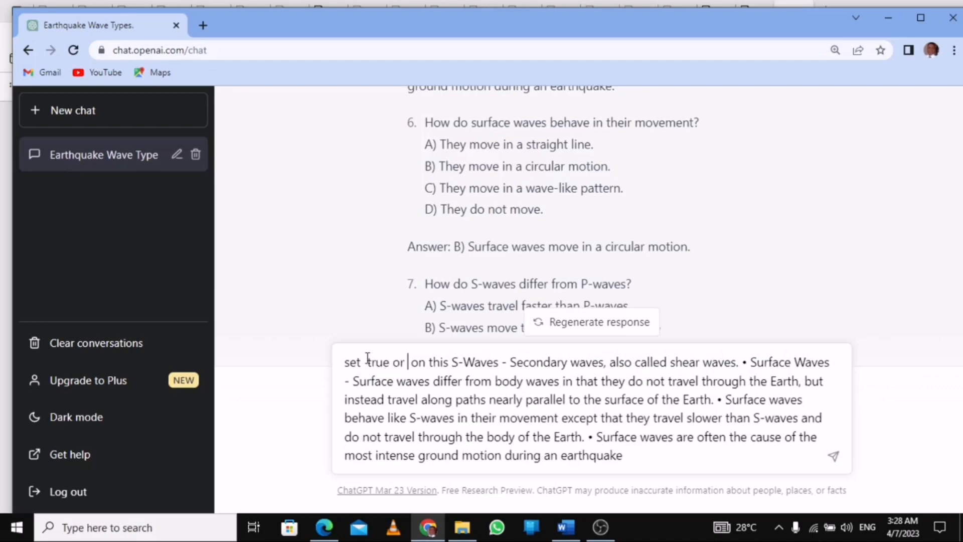
type("false")
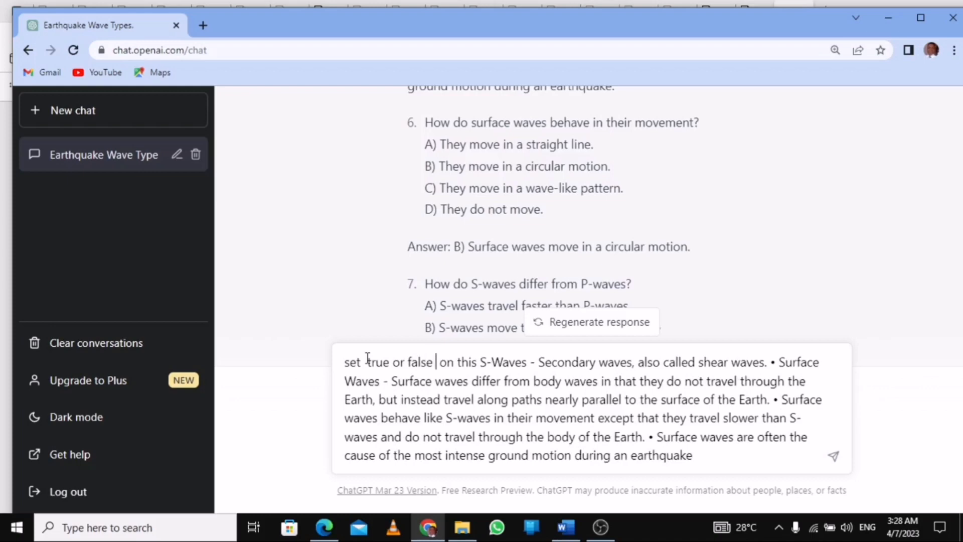
type("qu")
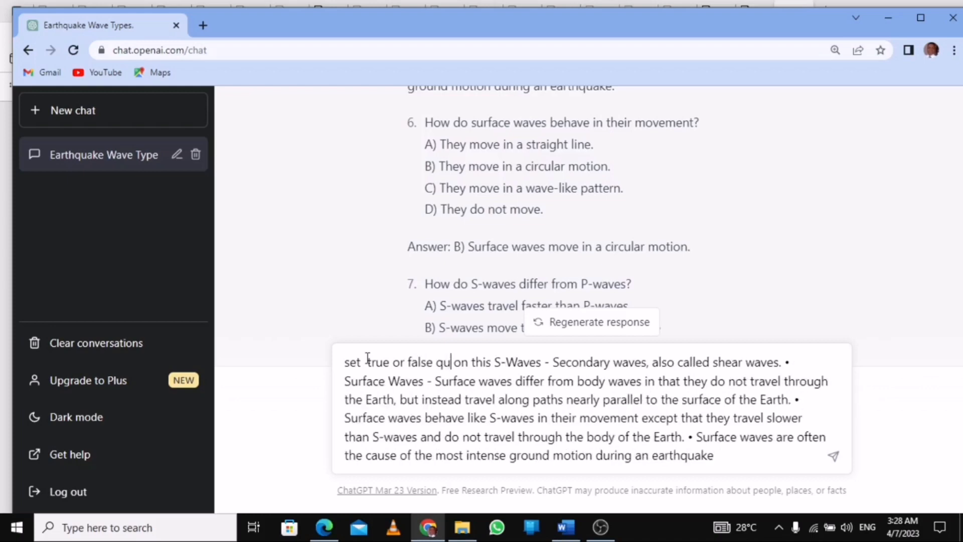
type("estions")
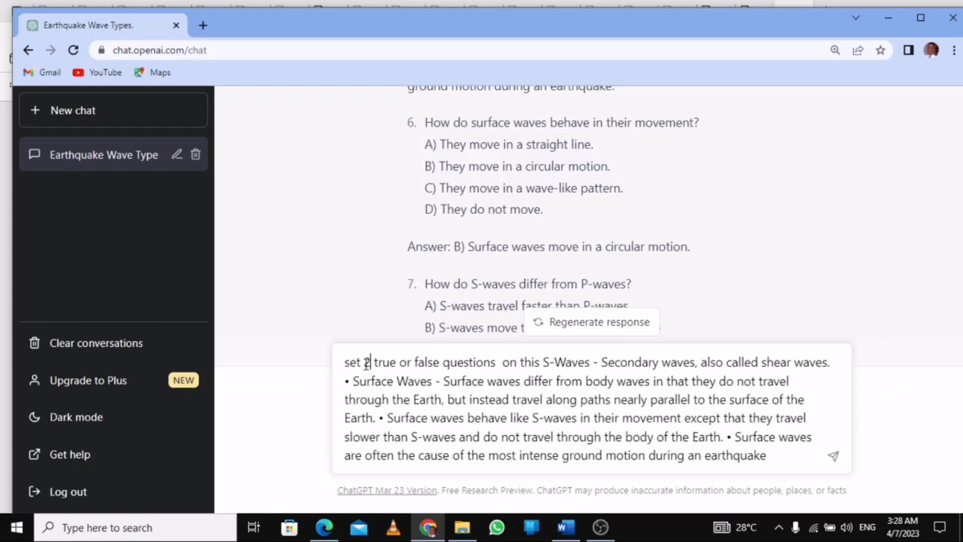
type("0")
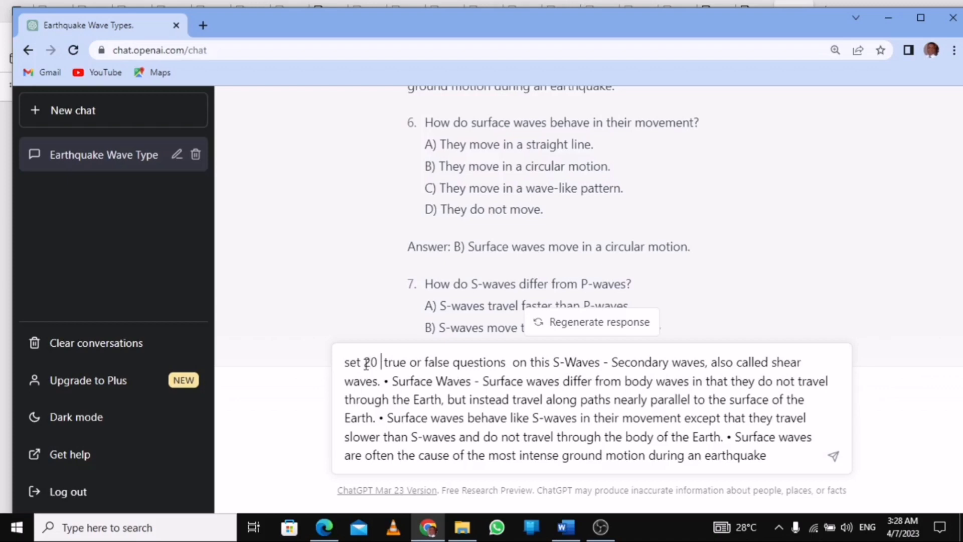
left_click(834, 456)
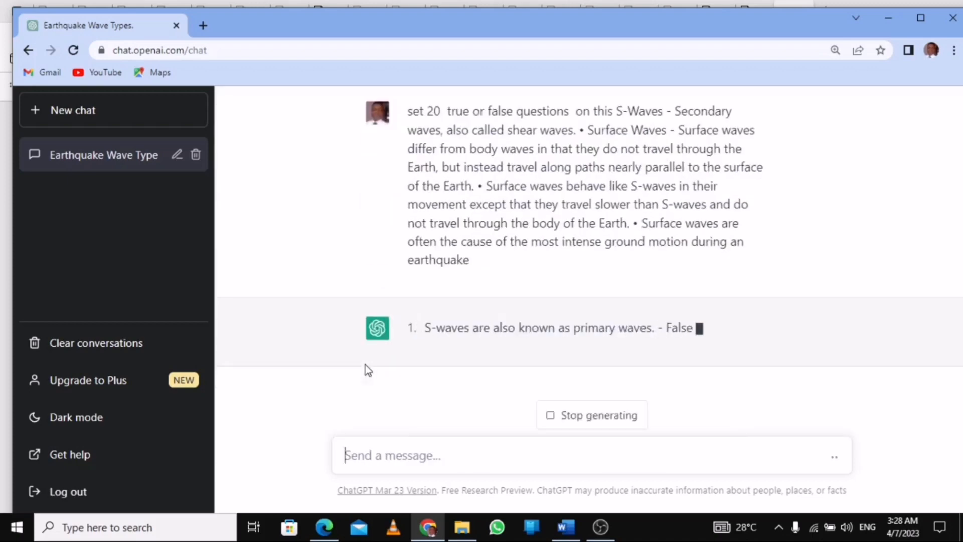
scroll("down", 3)
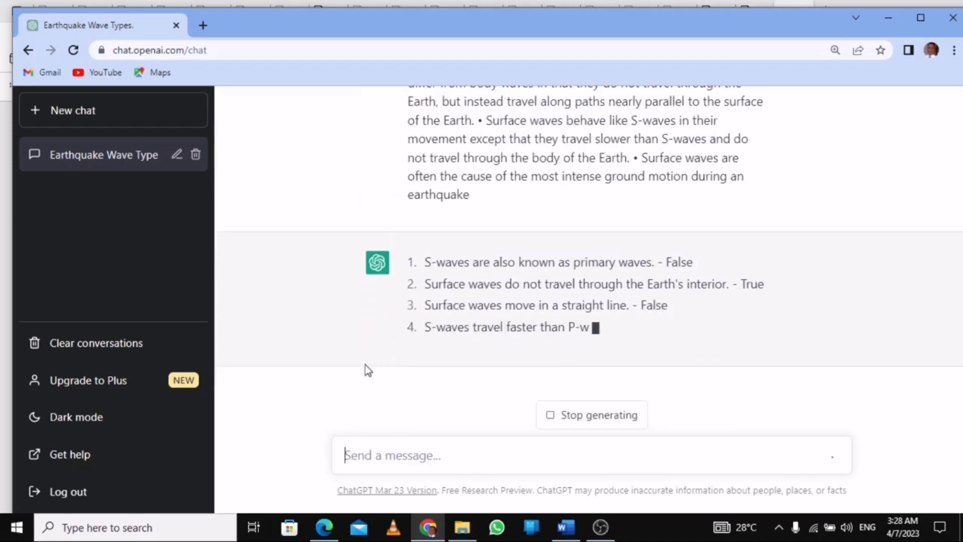